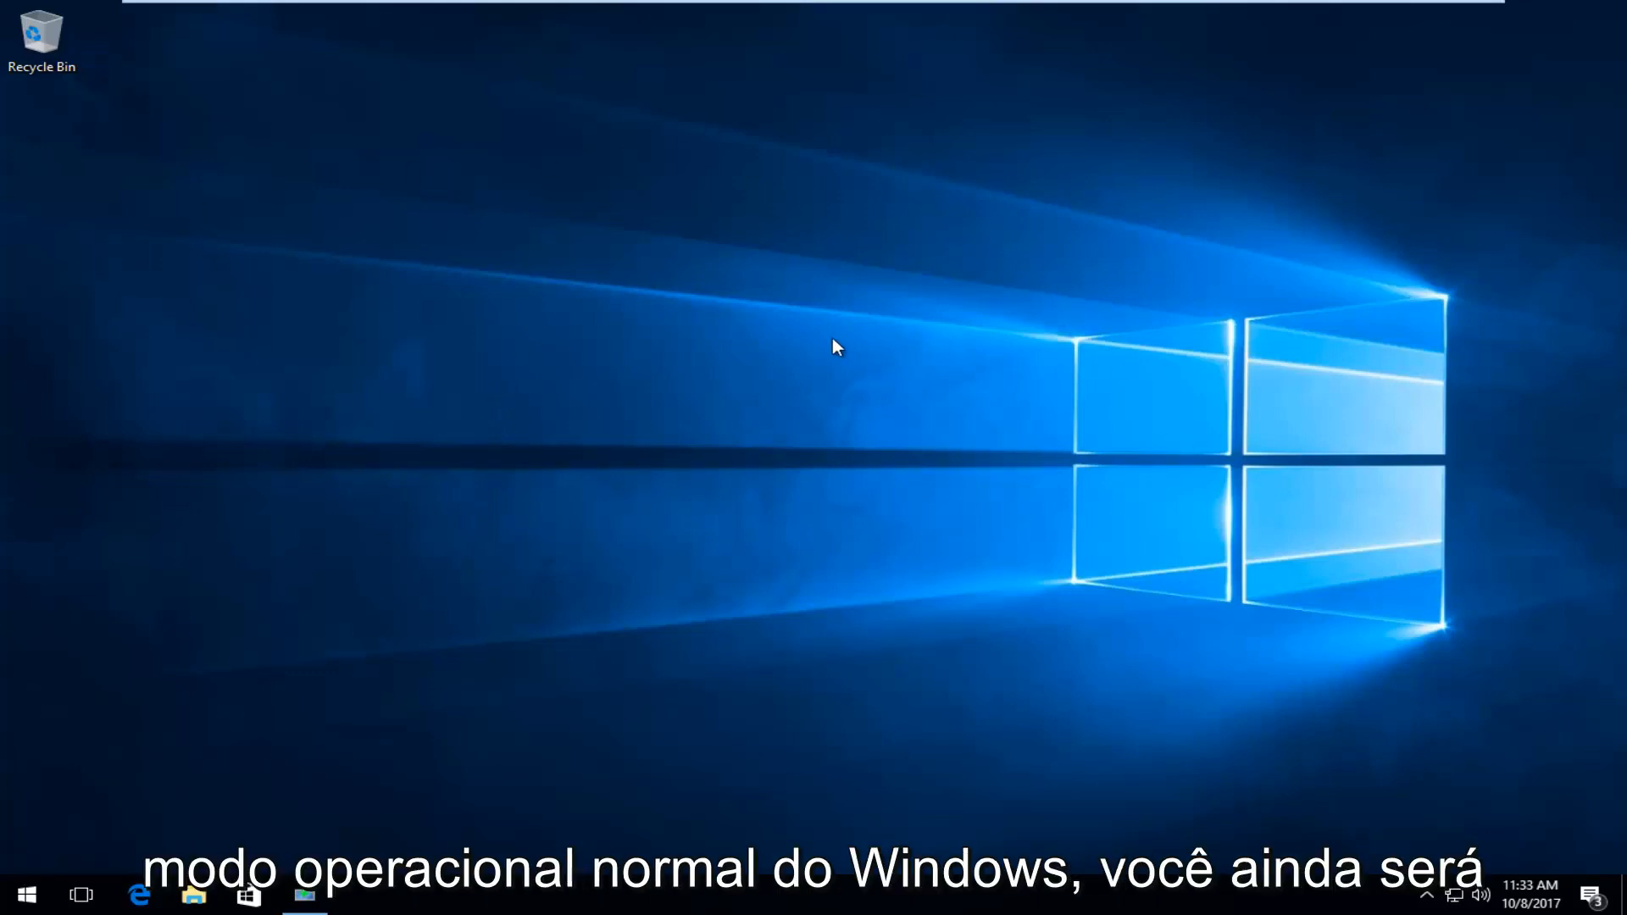
{"action": "mouse_move", "coordinate": [793, 323]}
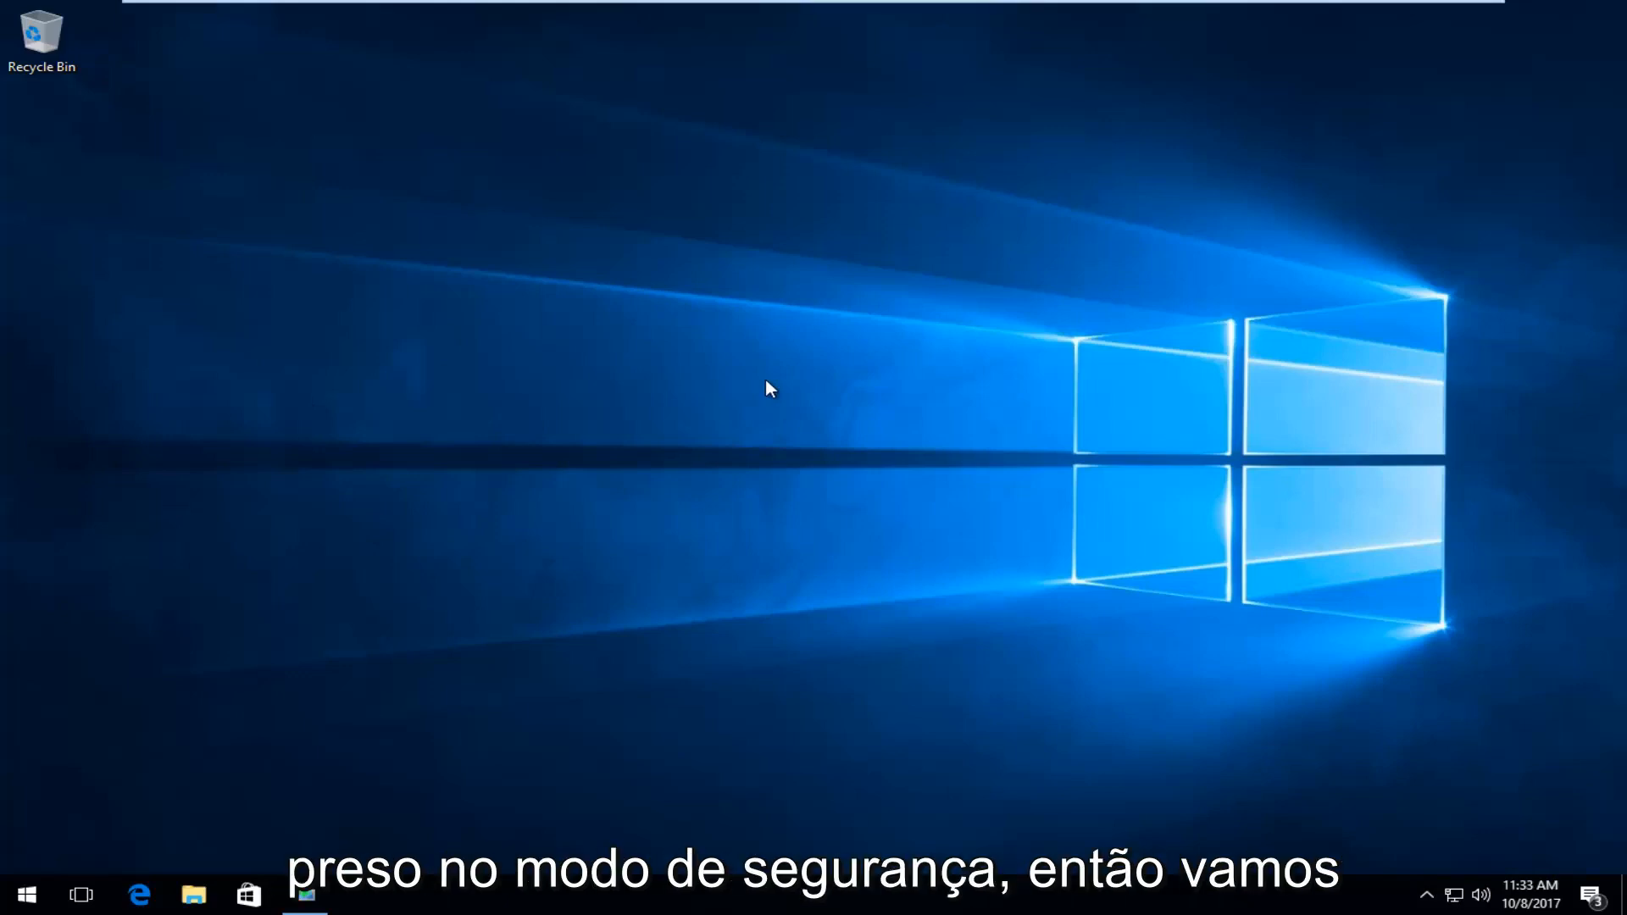
{"action": "mouse_move", "coordinate": [690, 372]}
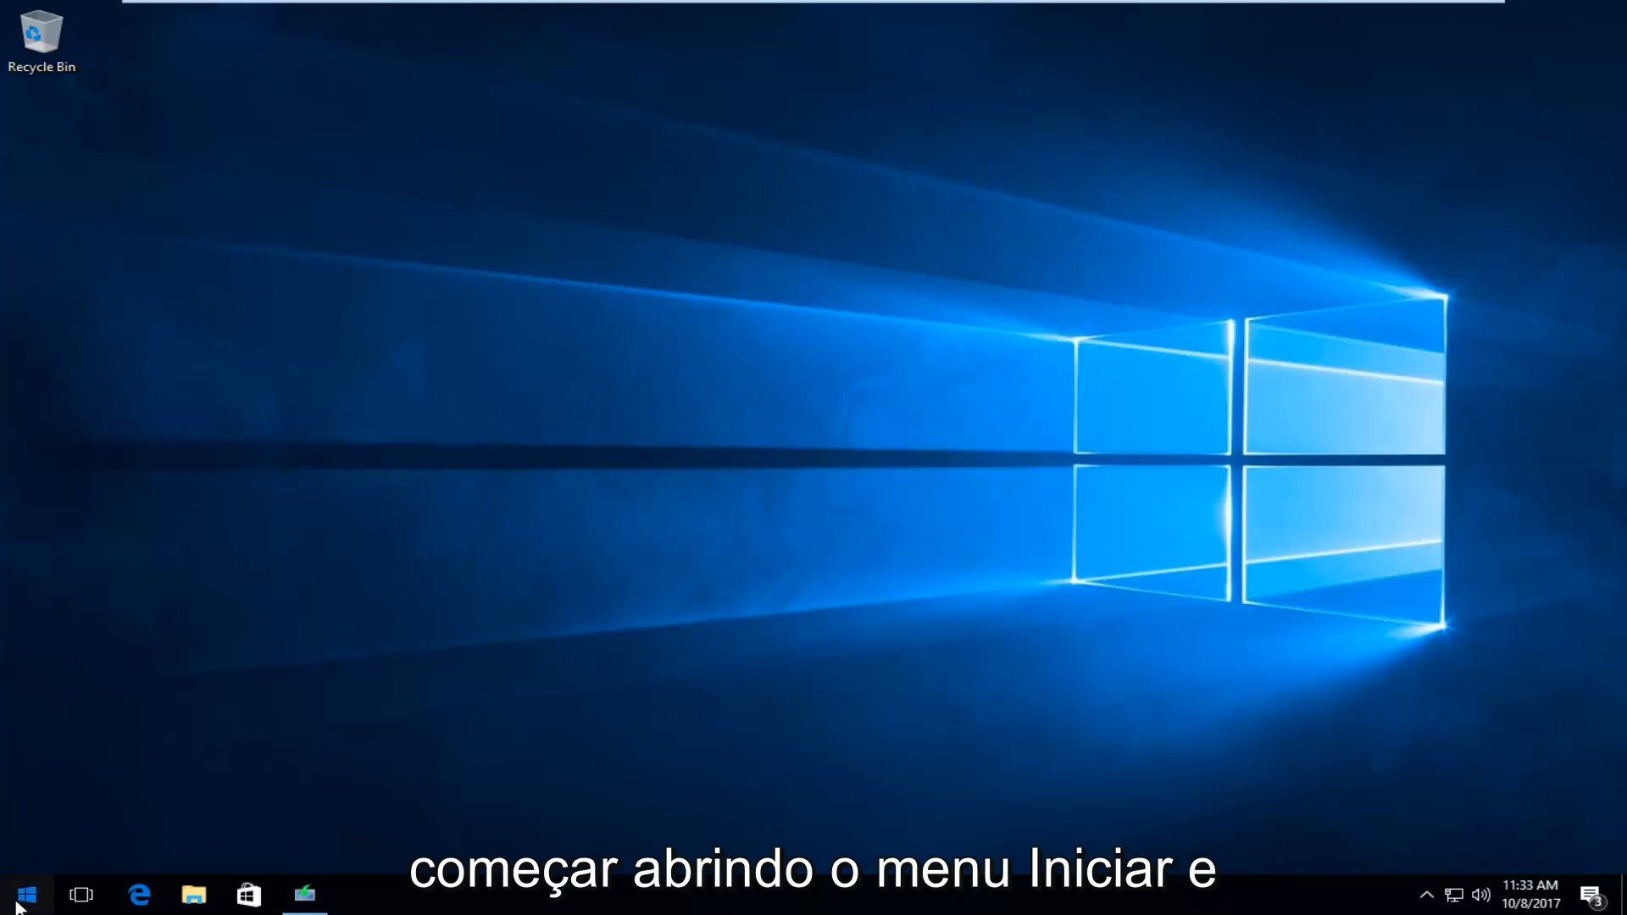
Step: Search 'msconfig' from the Start menu and launch System Configuration
{"action": "left_click", "coordinate": [22, 895]}
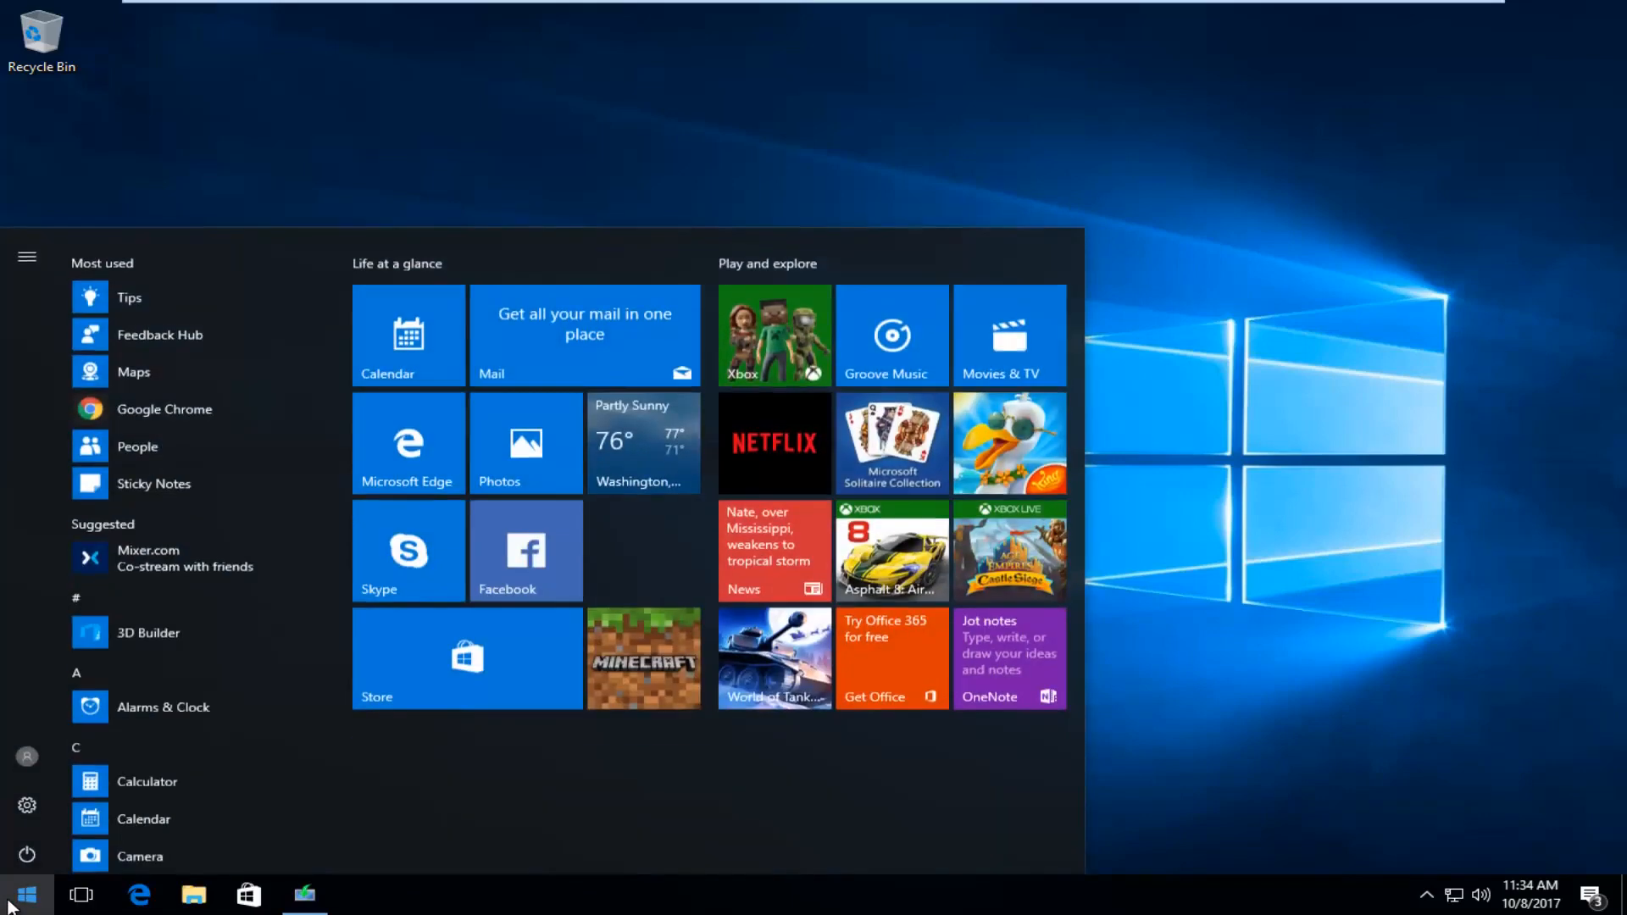
{"action": "type", "text": "m"}
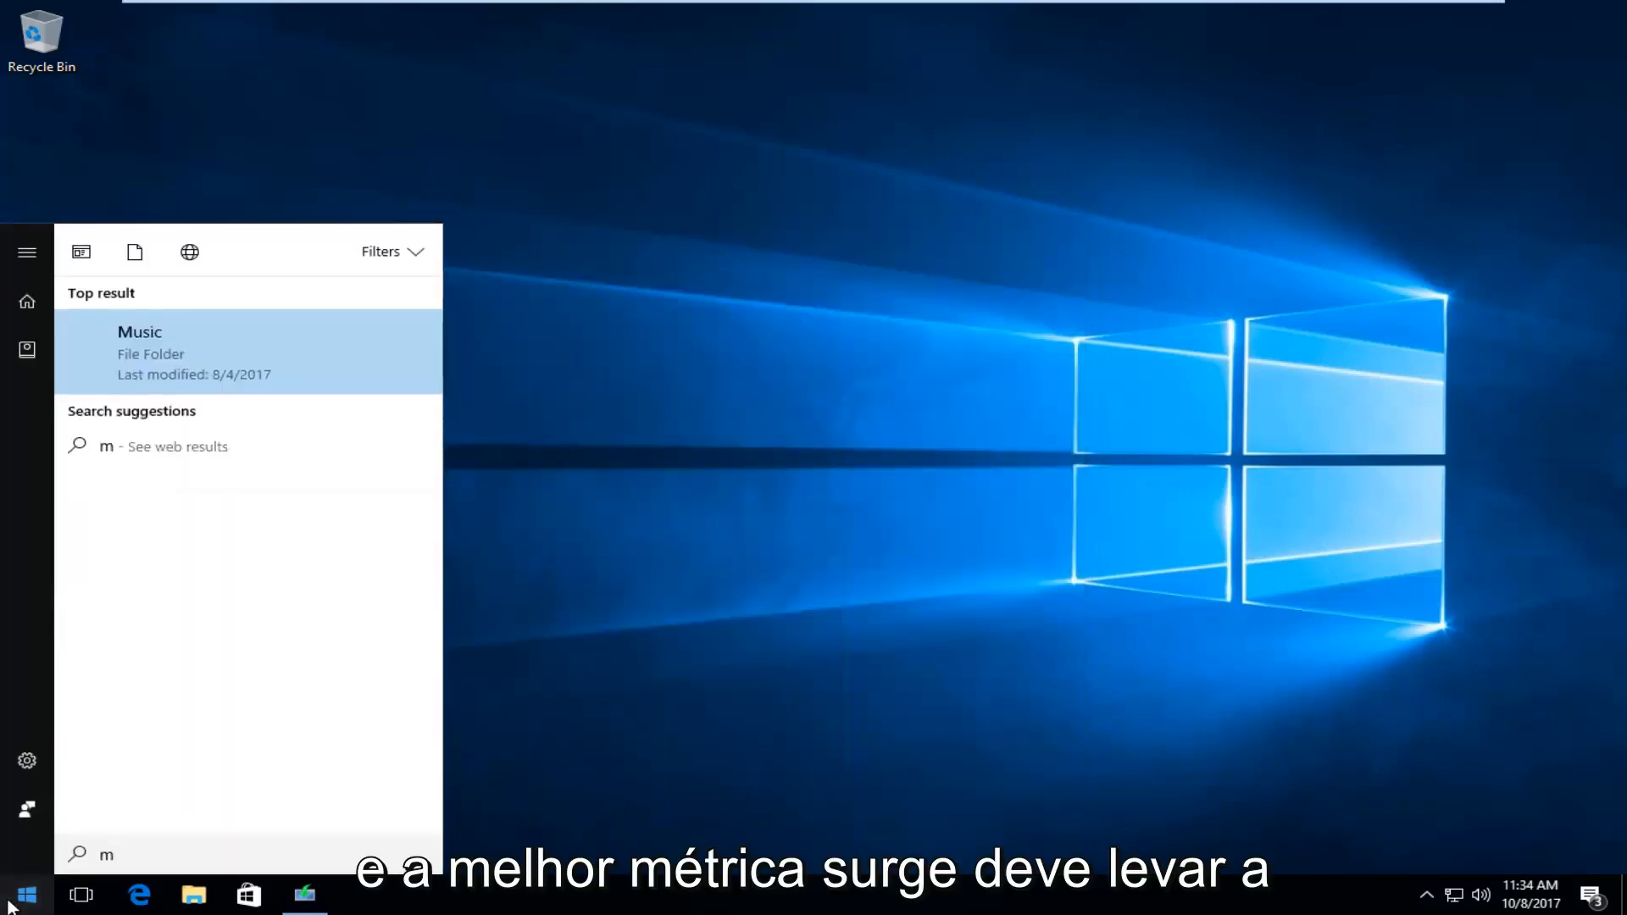
{"action": "type", "text": "sconfig"}
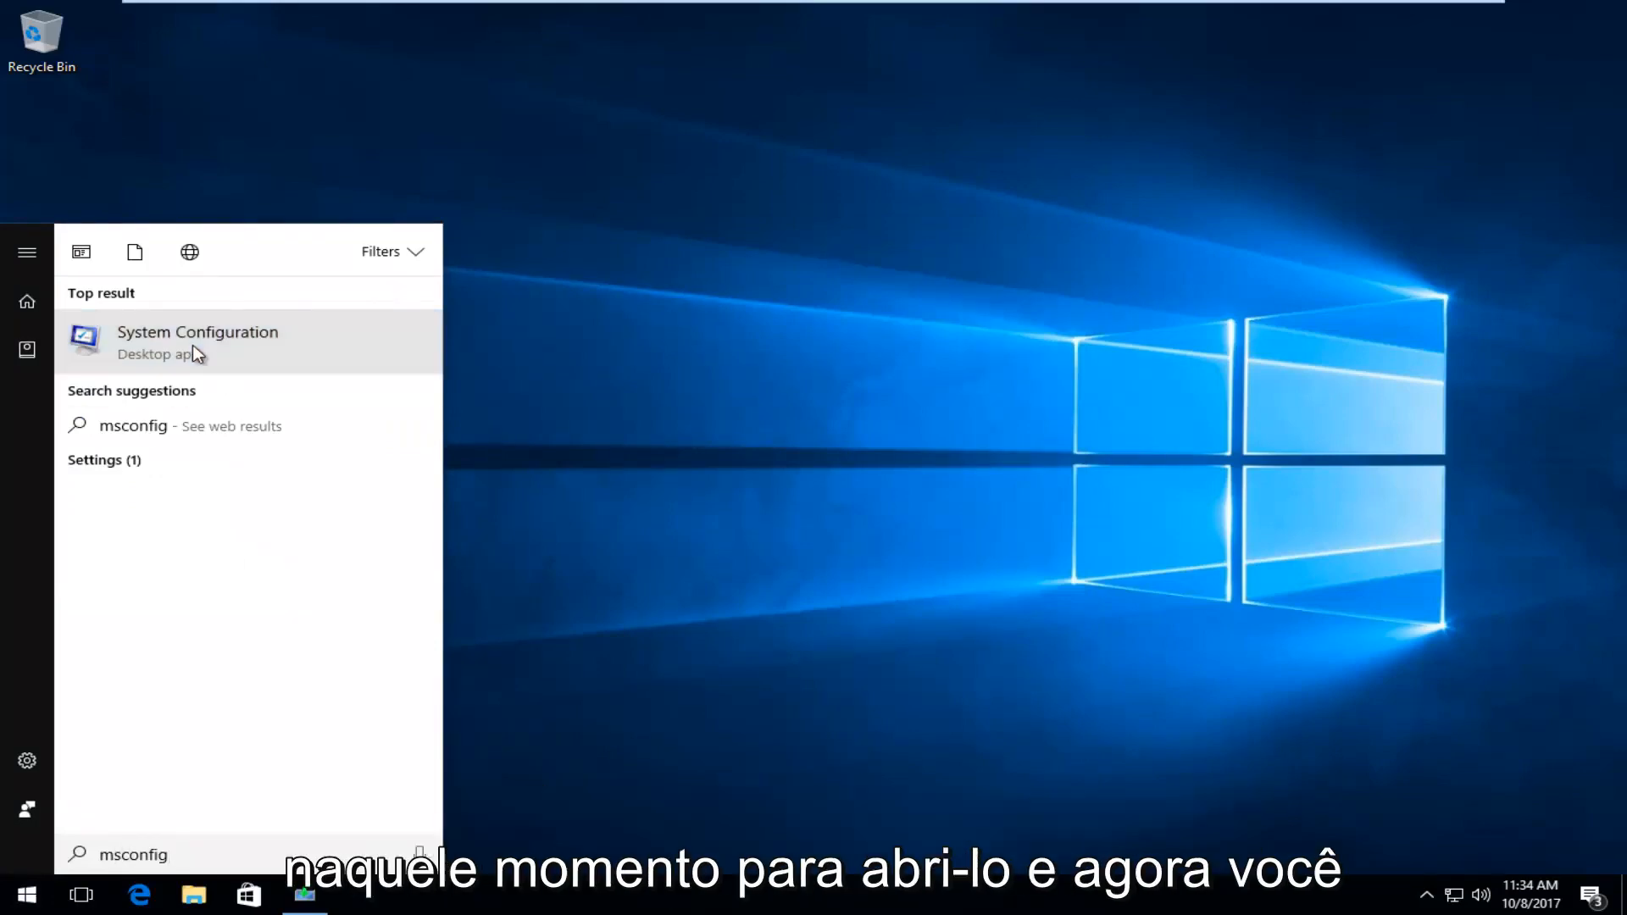
{"action": "left_click", "coordinate": [197, 342]}
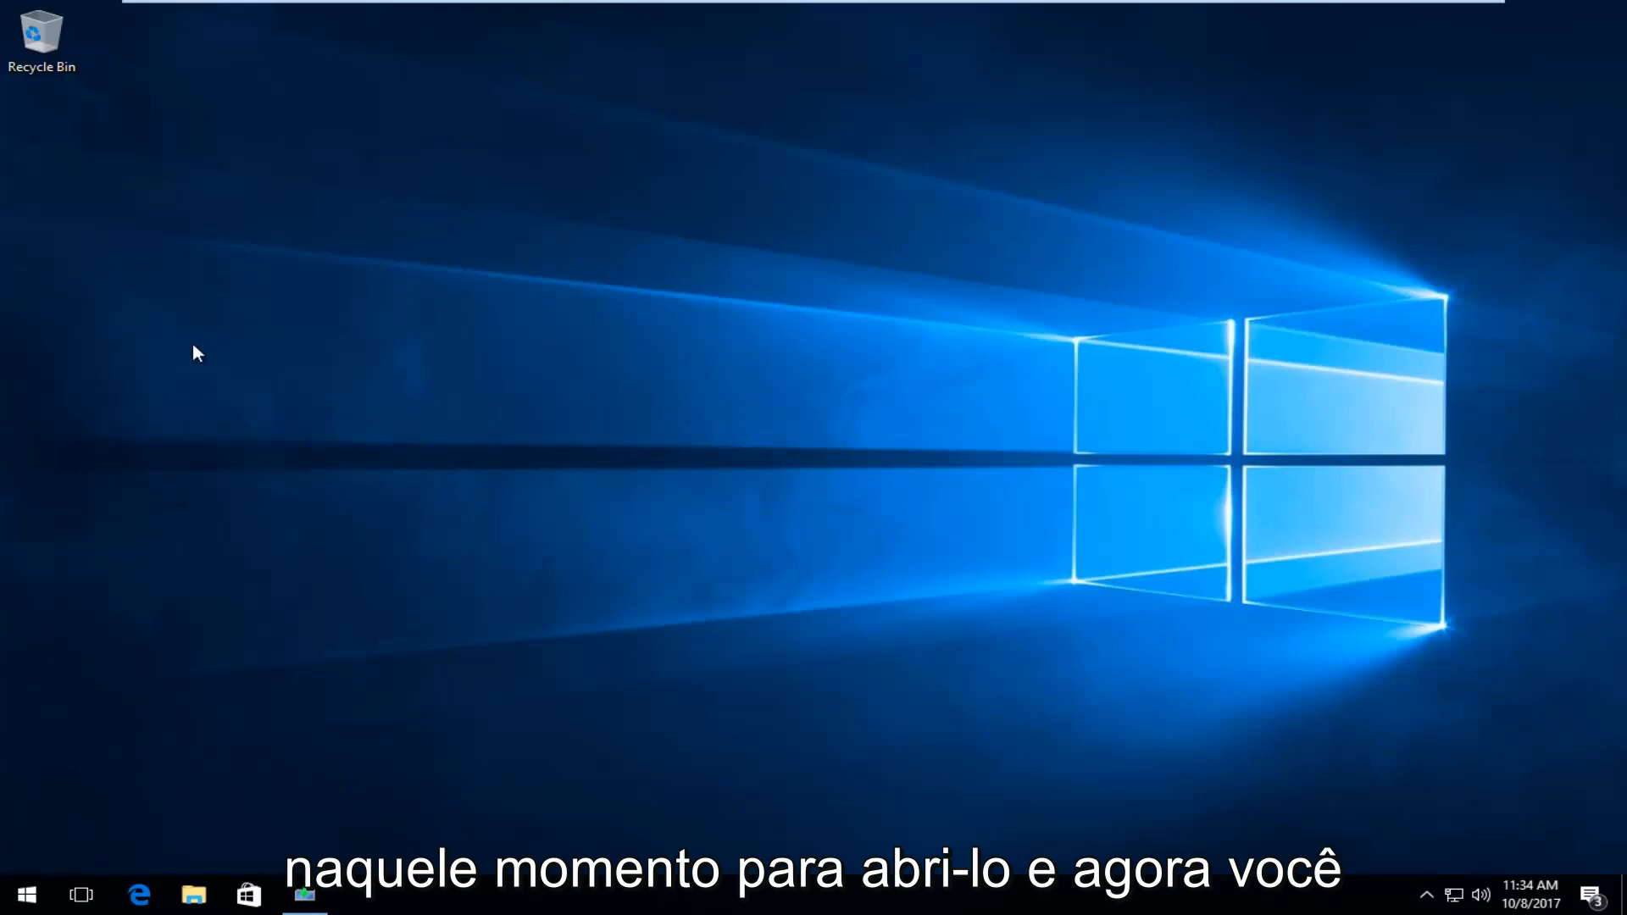
{"action": "left_click", "coordinate": [360, 895]}
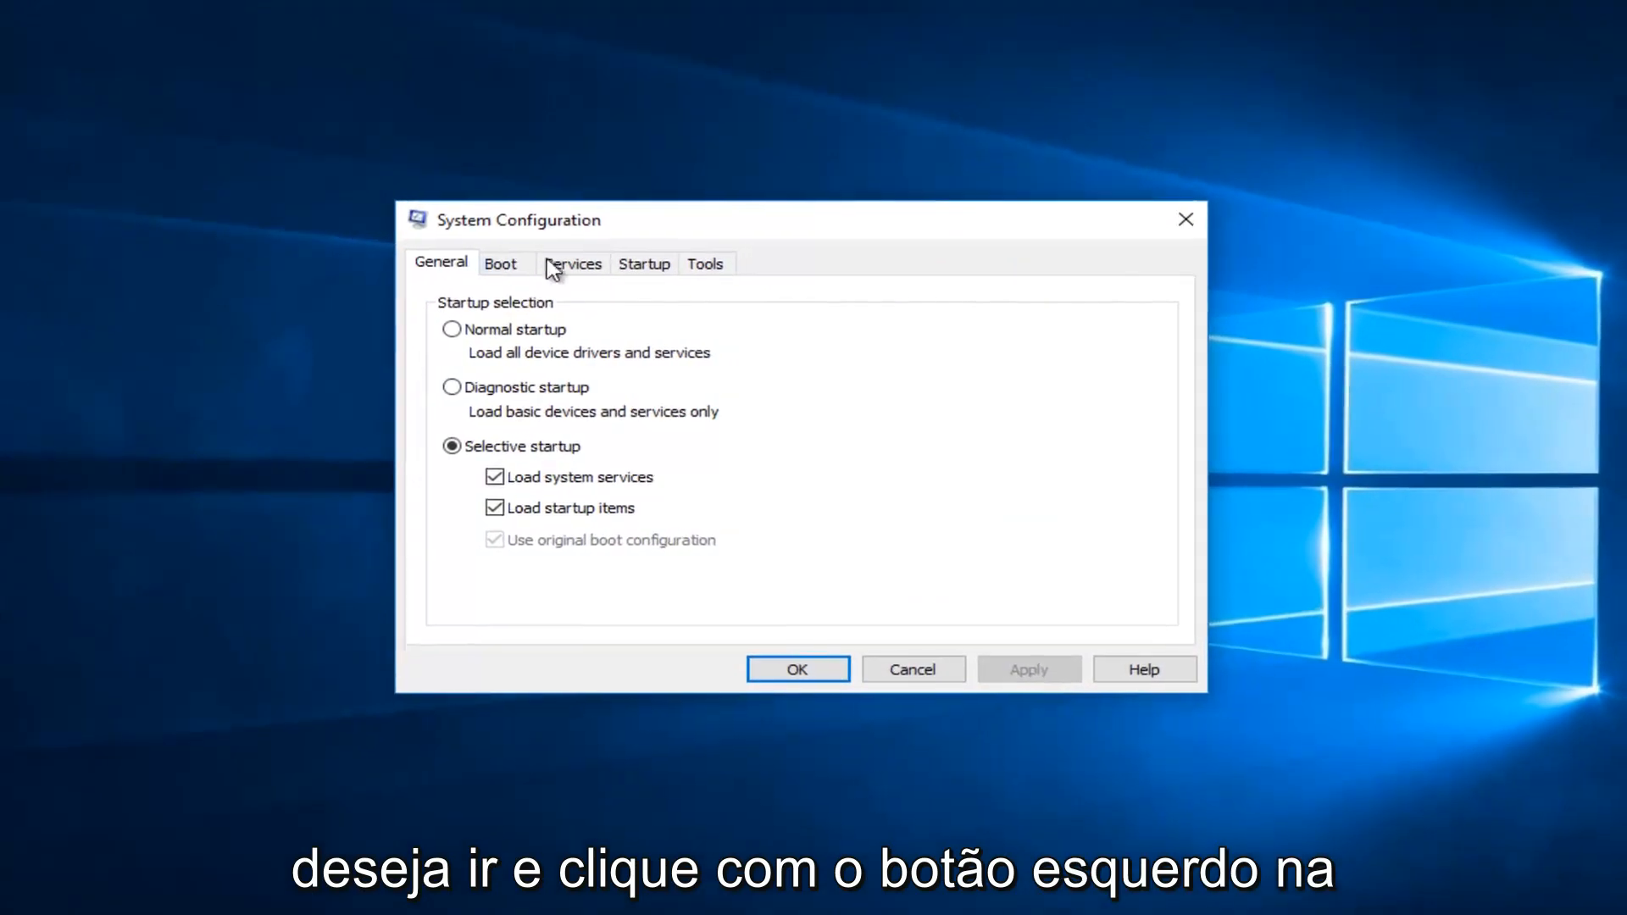
Step: On the Boot settings, tick Safe boot and then clear it again, leaving it off
{"action": "left_click", "coordinate": [501, 262]}
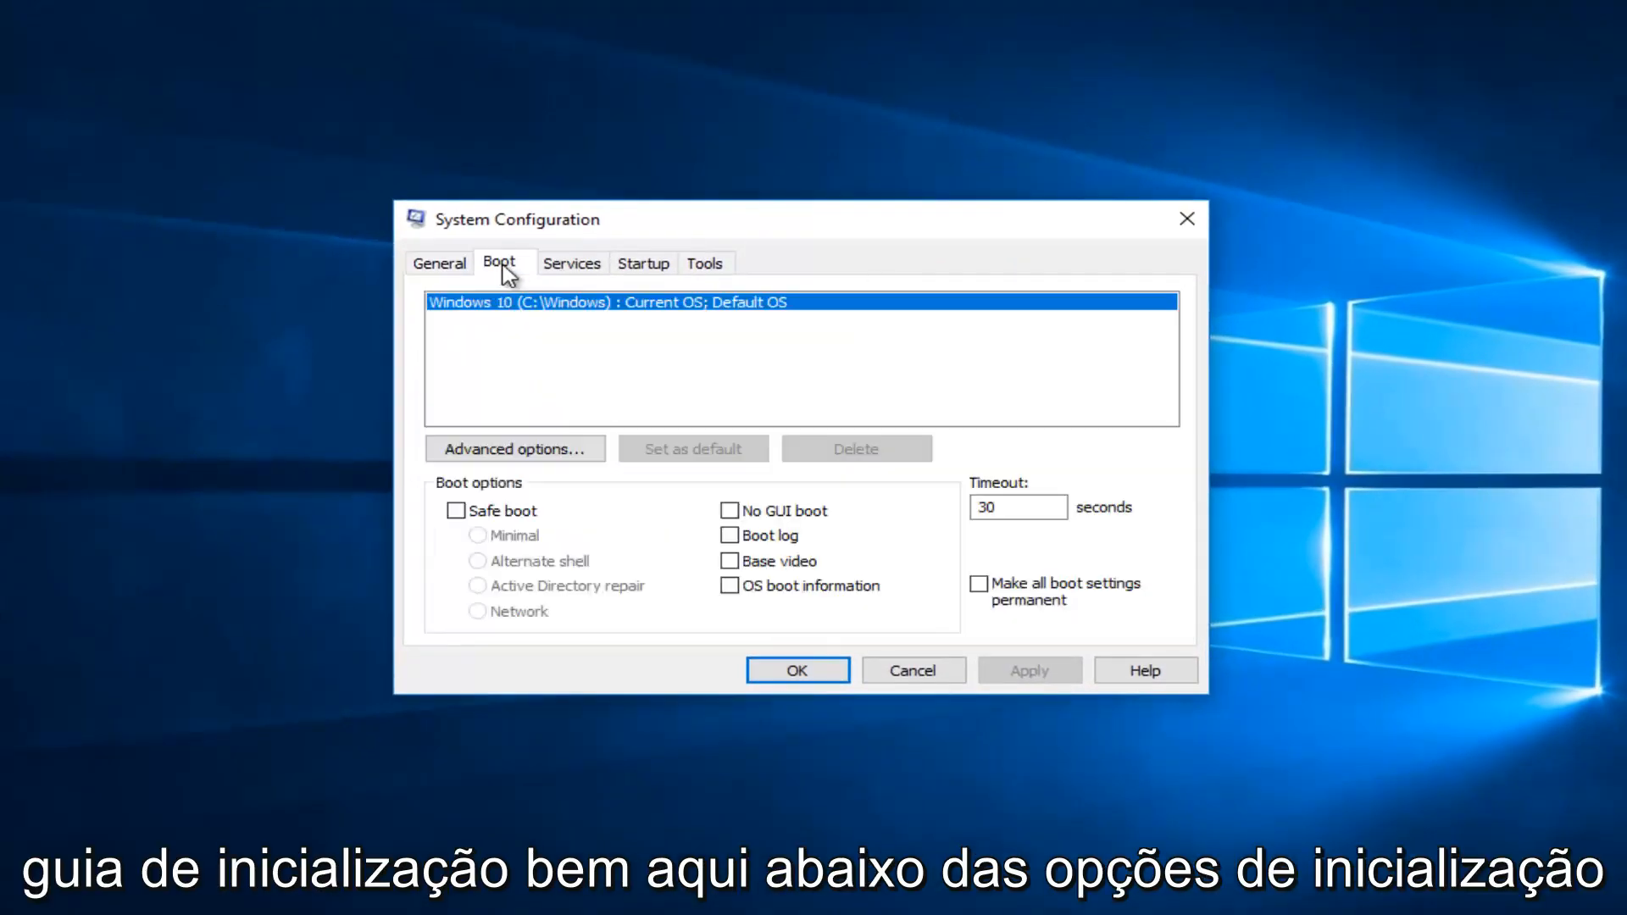
{"action": "left_click", "coordinate": [456, 510]}
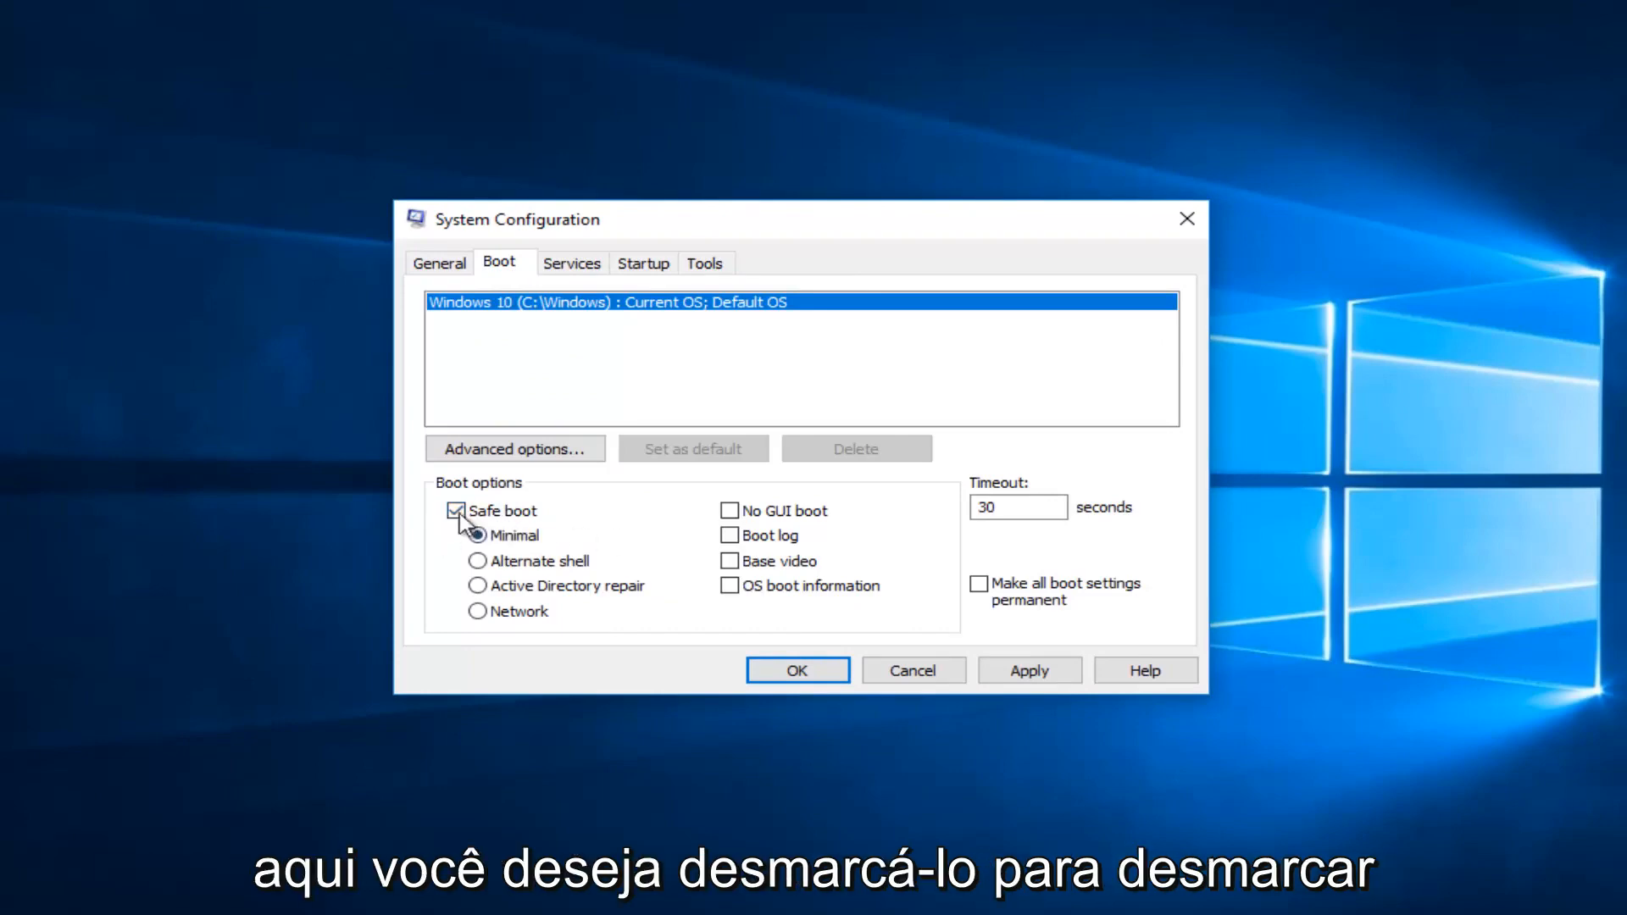
{"action": "left_click", "coordinate": [456, 510]}
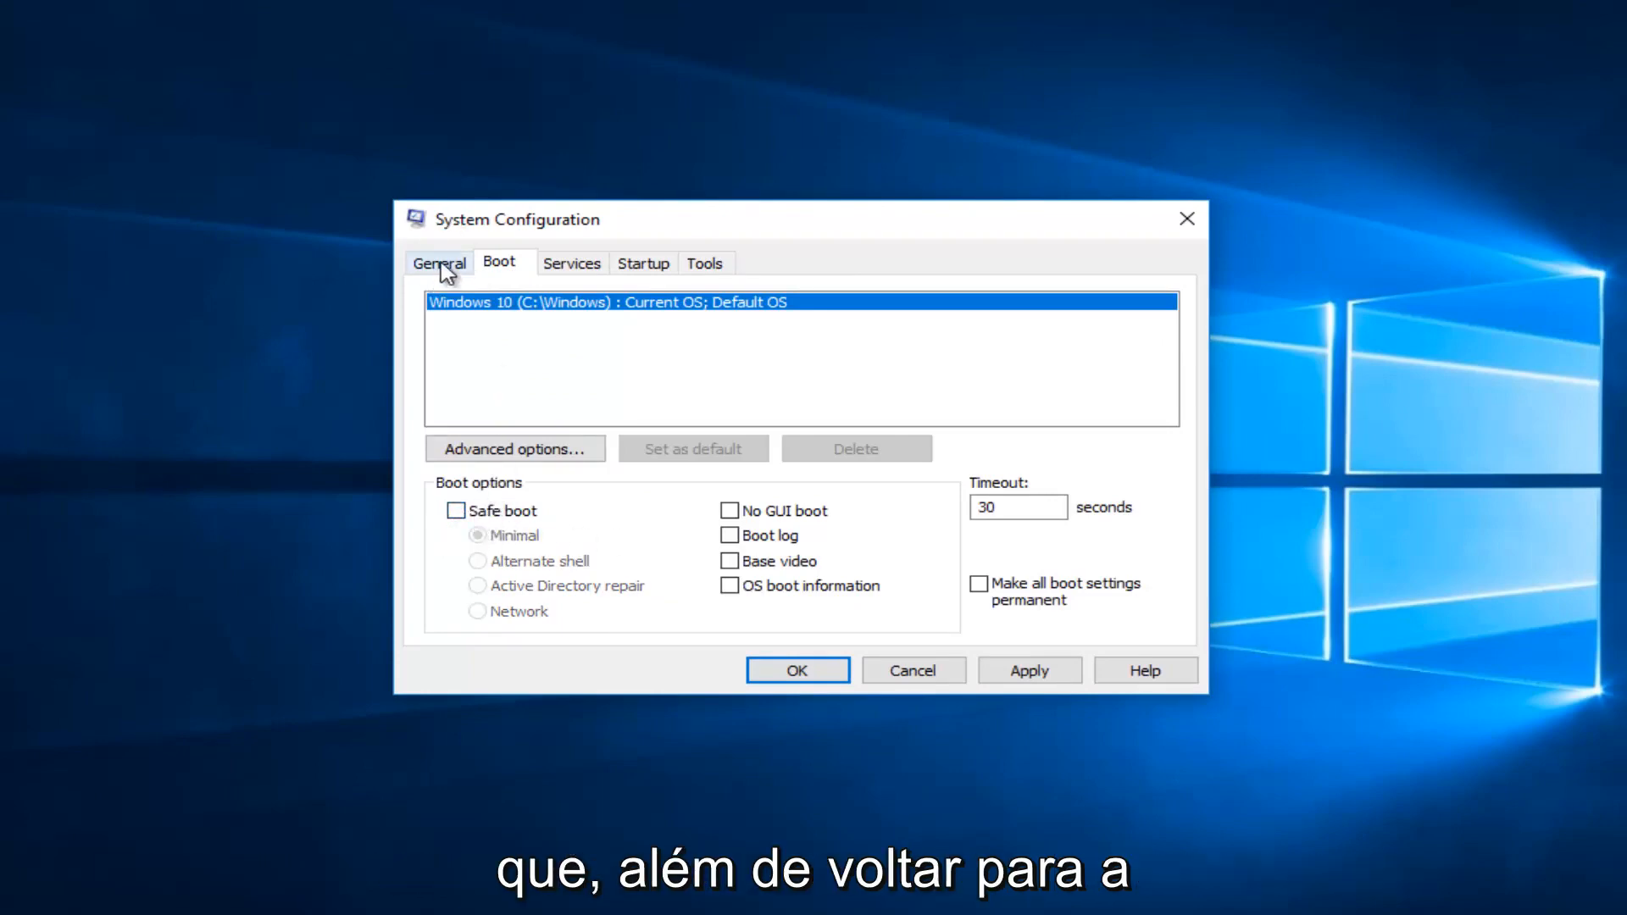
Step: Switch startup selection to Normal then back to Selective startup, and confirm Safe boot stays off
{"action": "left_click", "coordinate": [438, 261]}
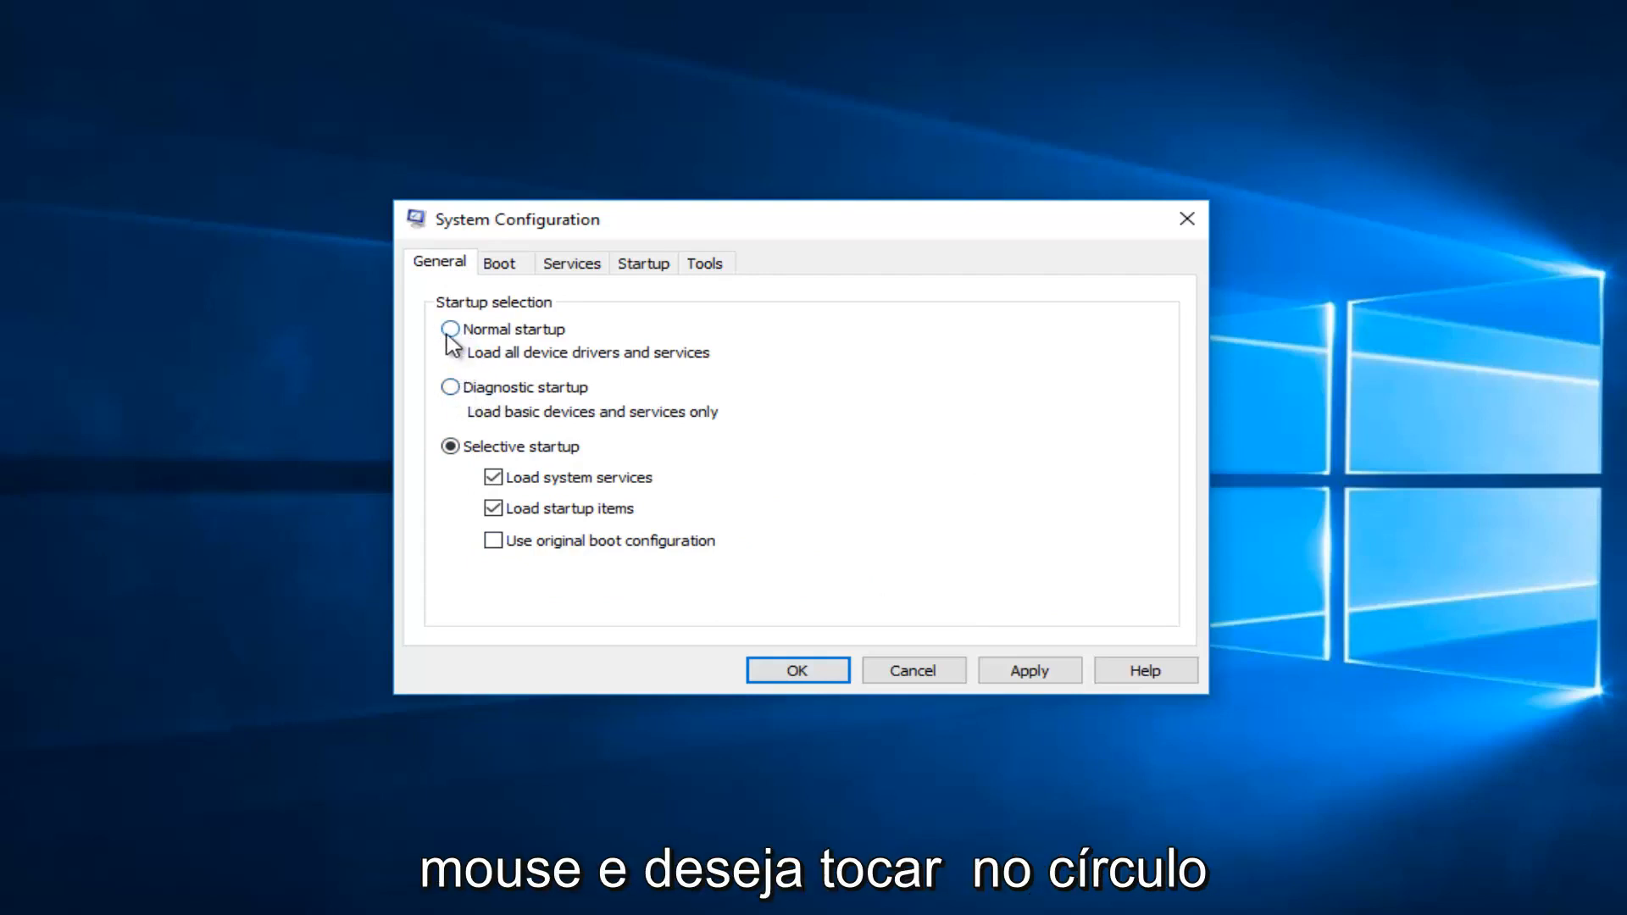
{"action": "left_click", "coordinate": [450, 327]}
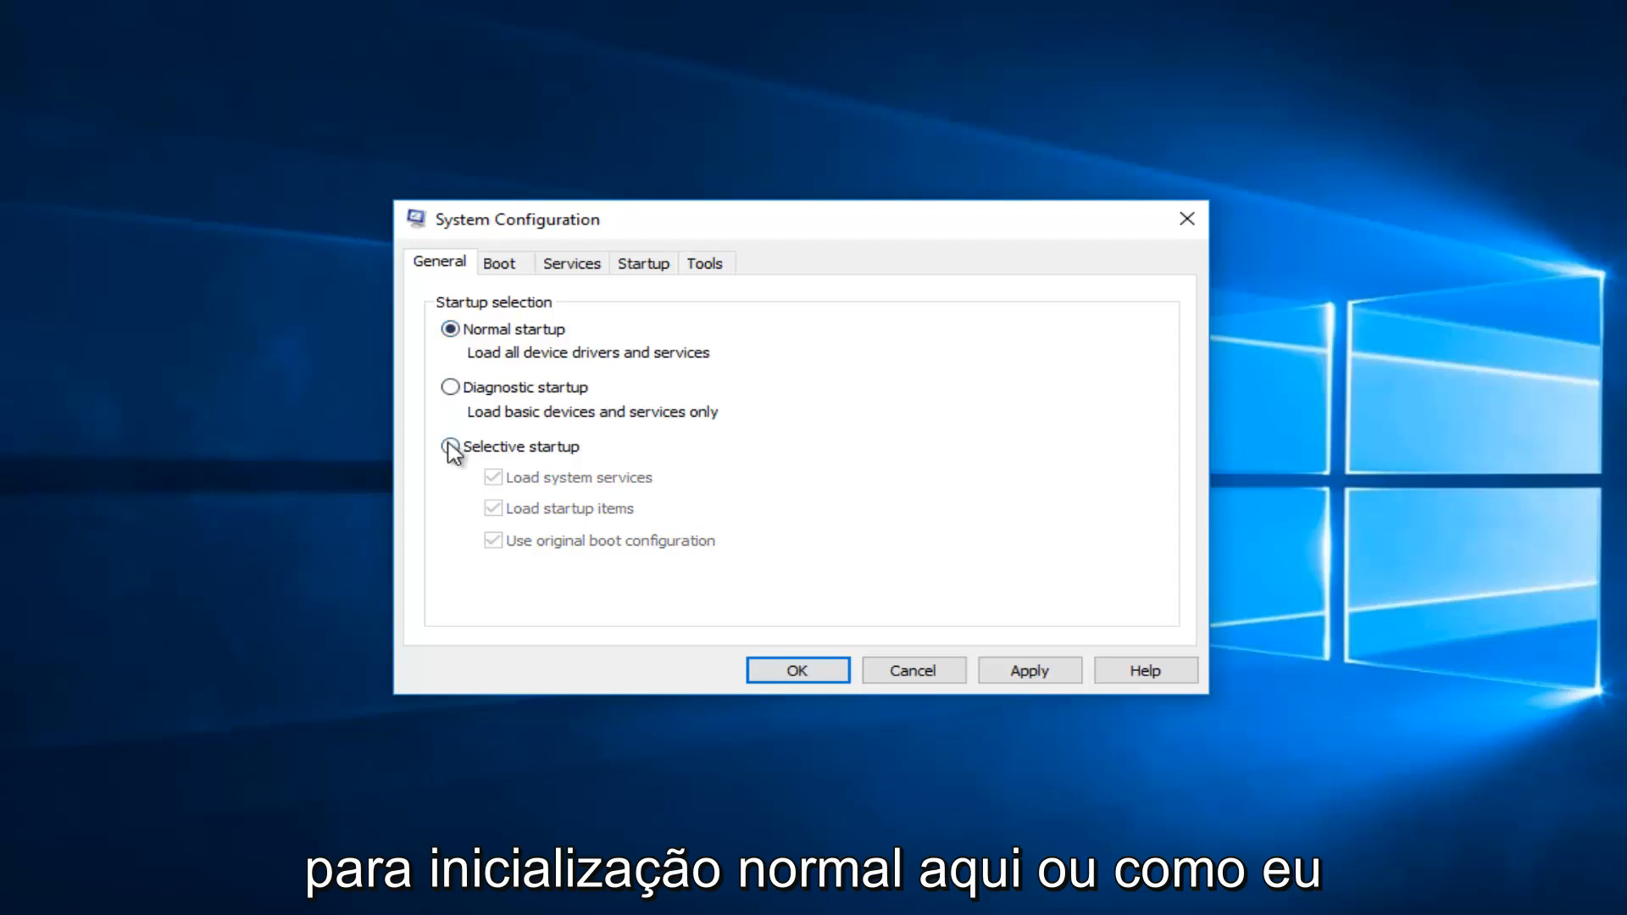
{"action": "left_click", "coordinate": [447, 446]}
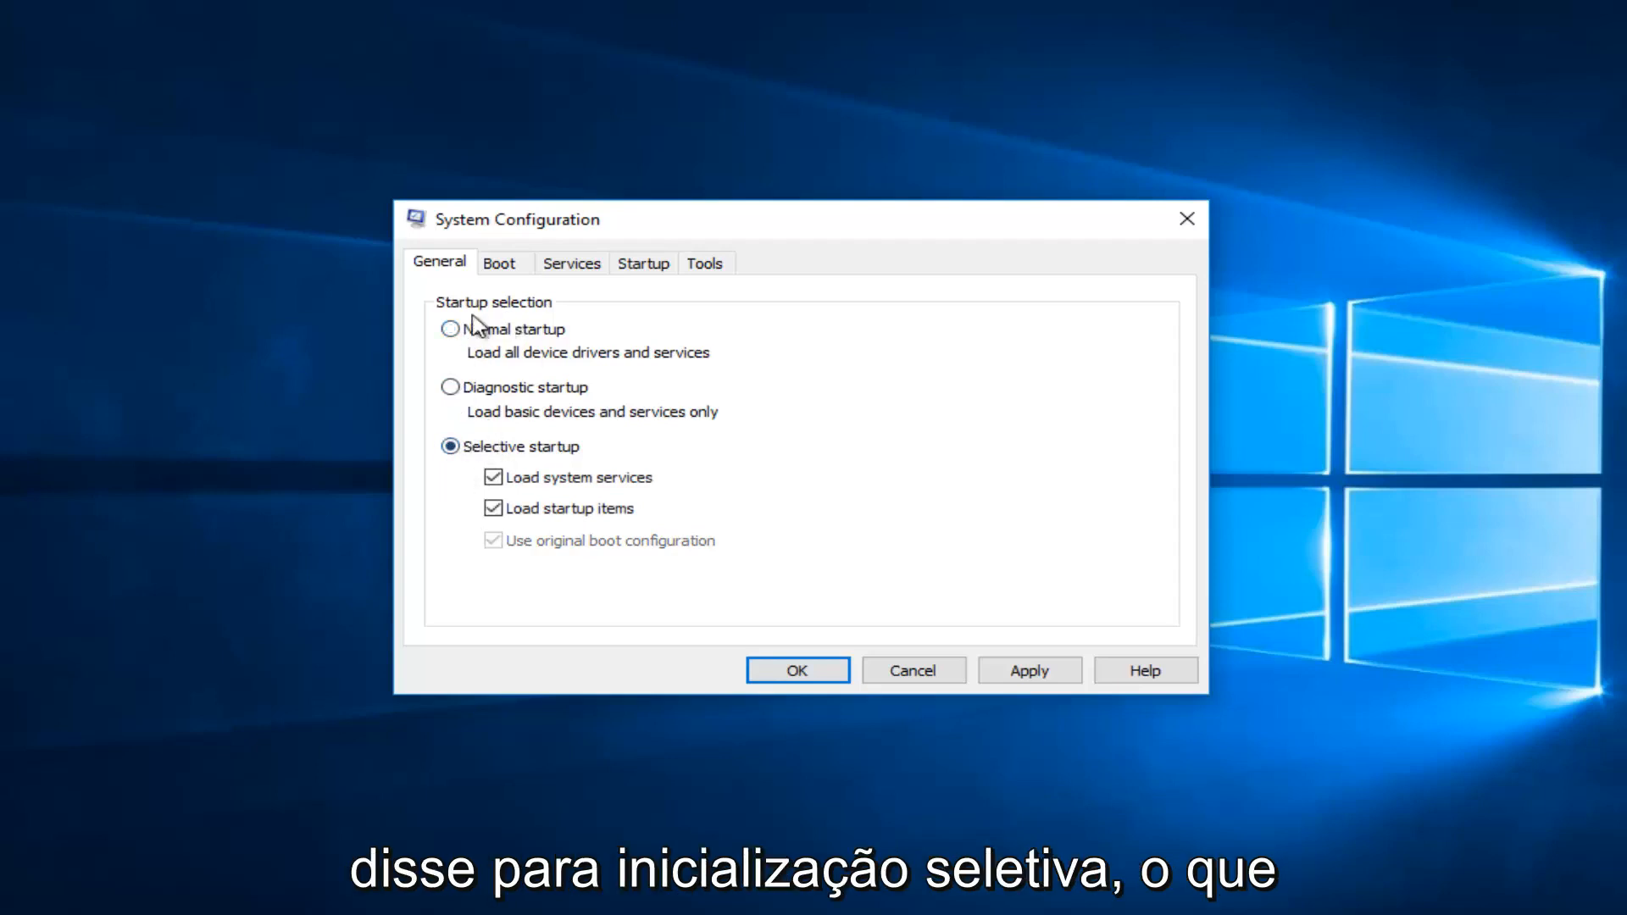
{"action": "mouse_move", "coordinate": [452, 352]}
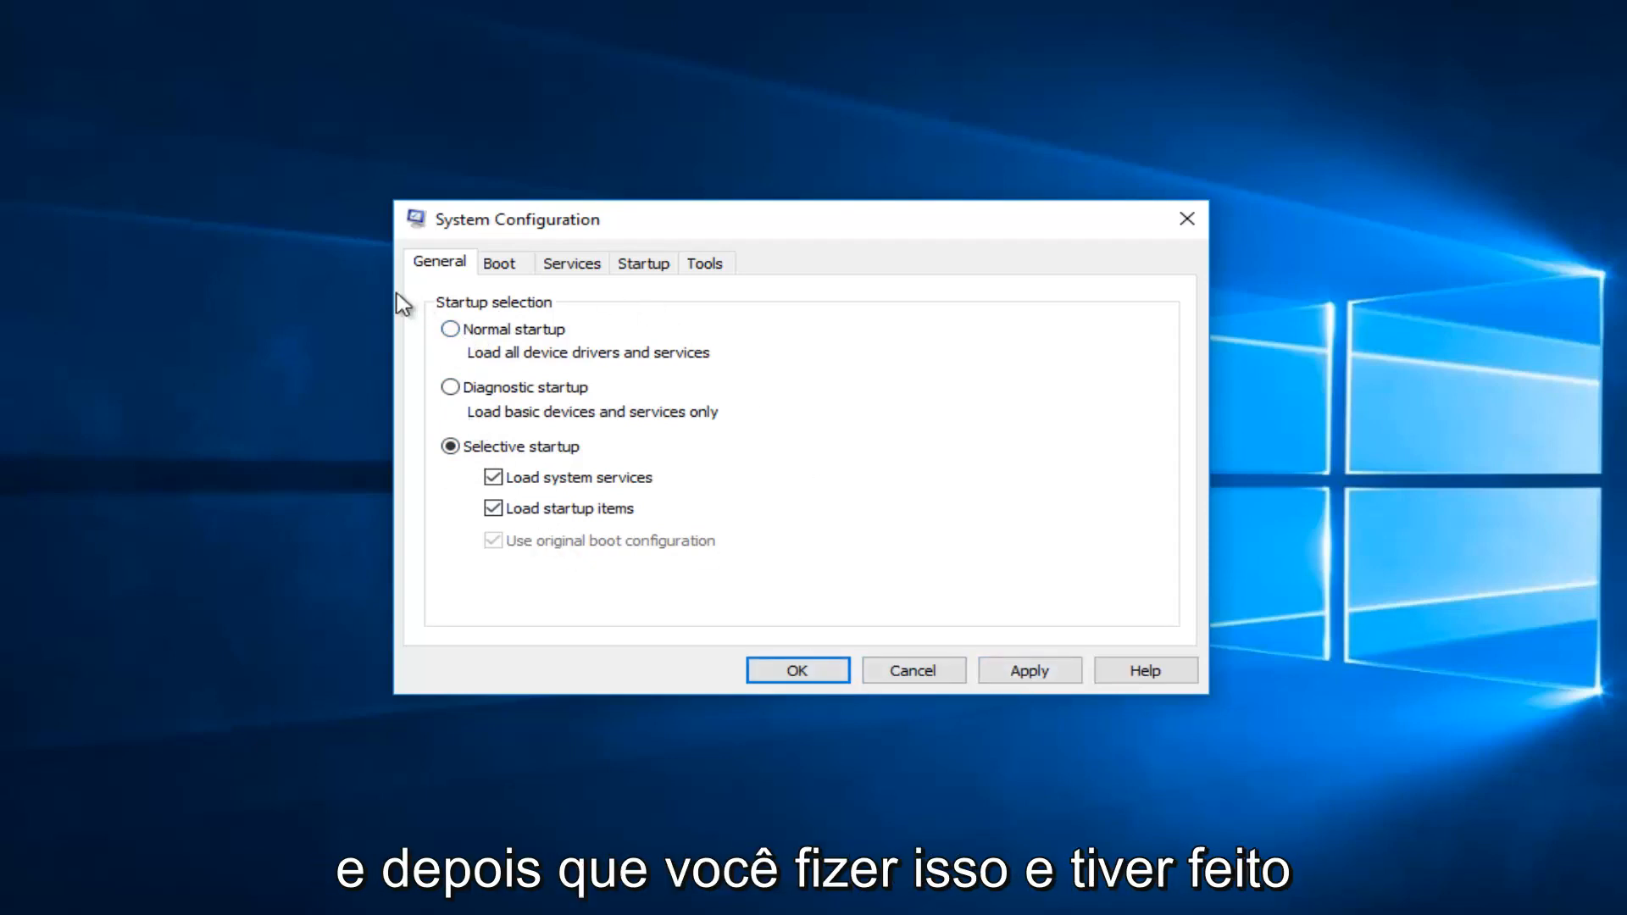
{"action": "left_click", "coordinate": [498, 261]}
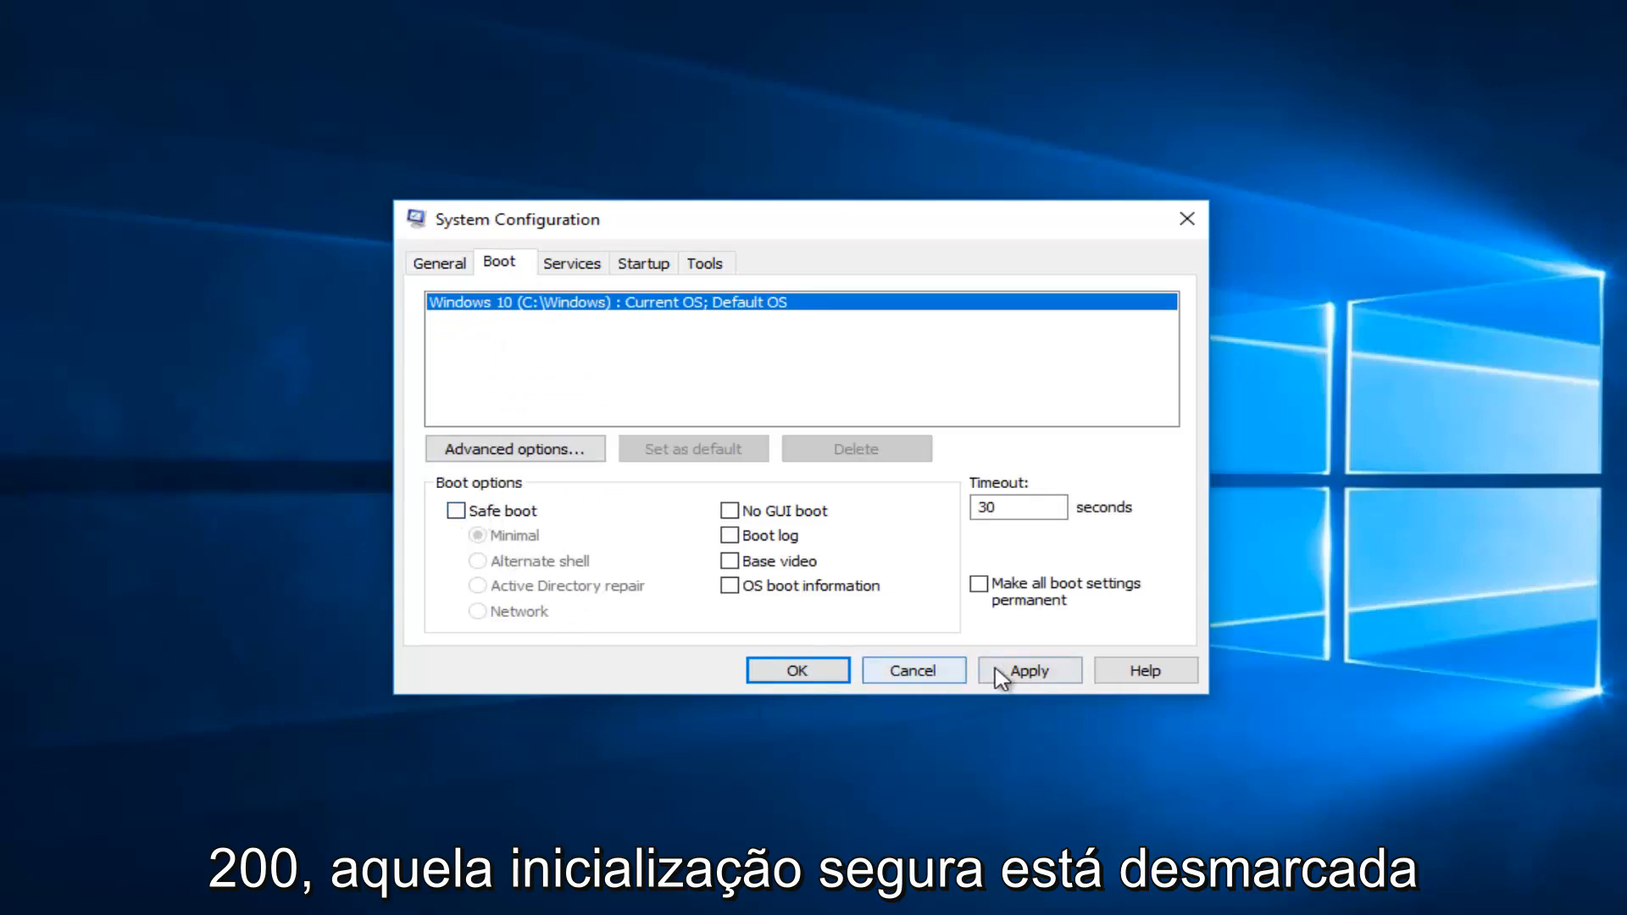
Step: Apply the boot and startup changes and choose Restart at the prompt
{"action": "left_click", "coordinate": [1027, 671]}
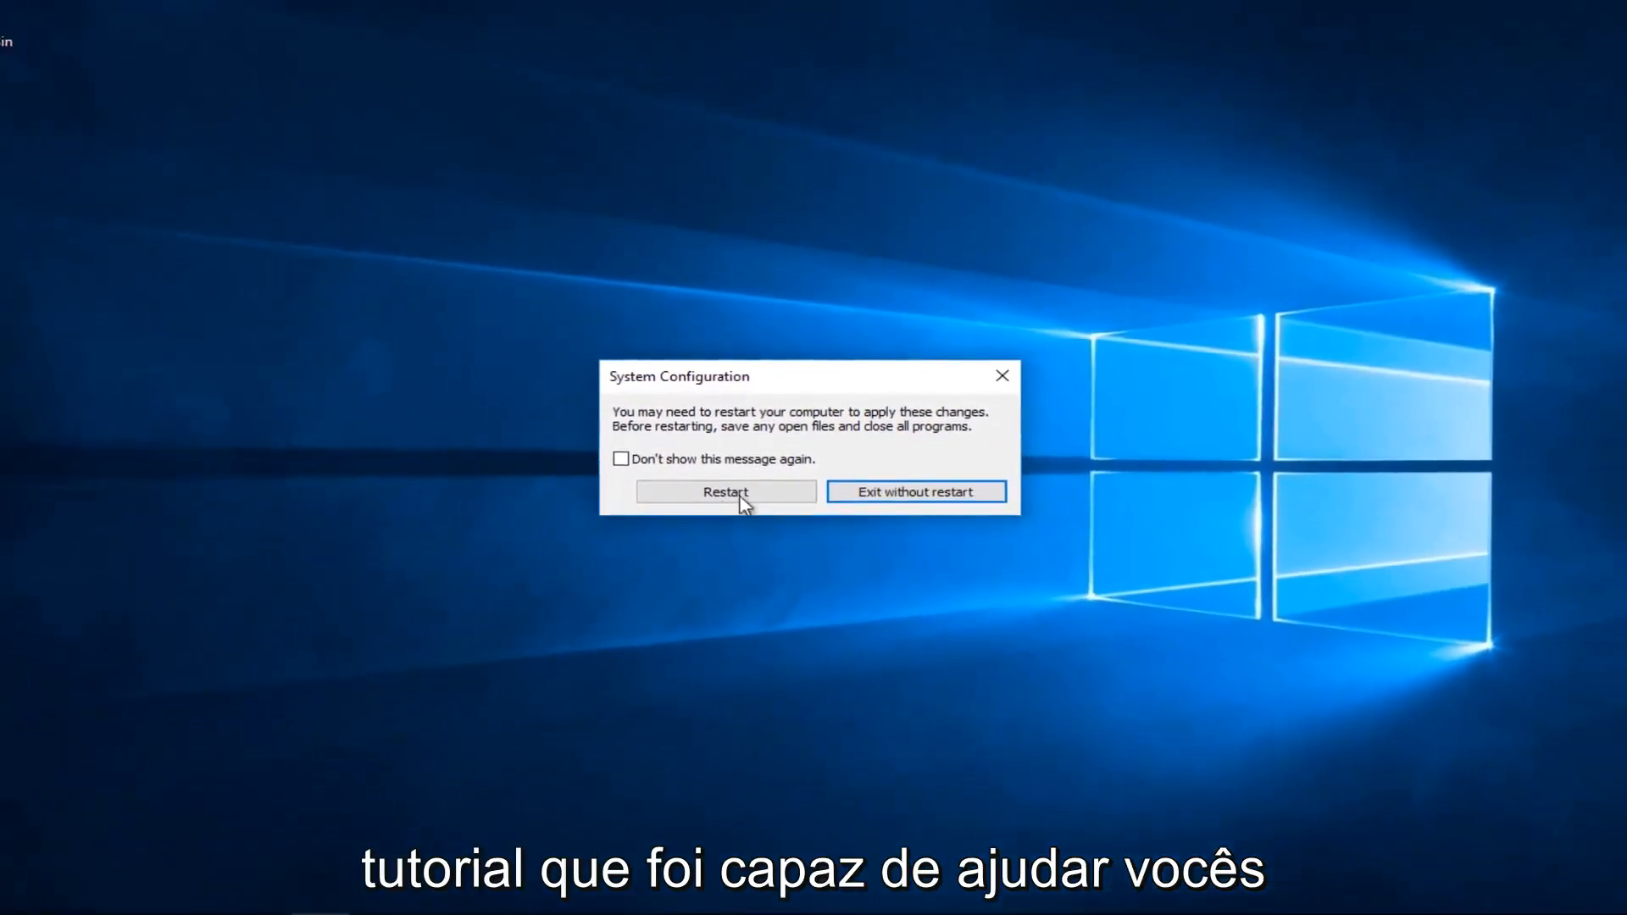
{"action": "left_click", "coordinate": [915, 492]}
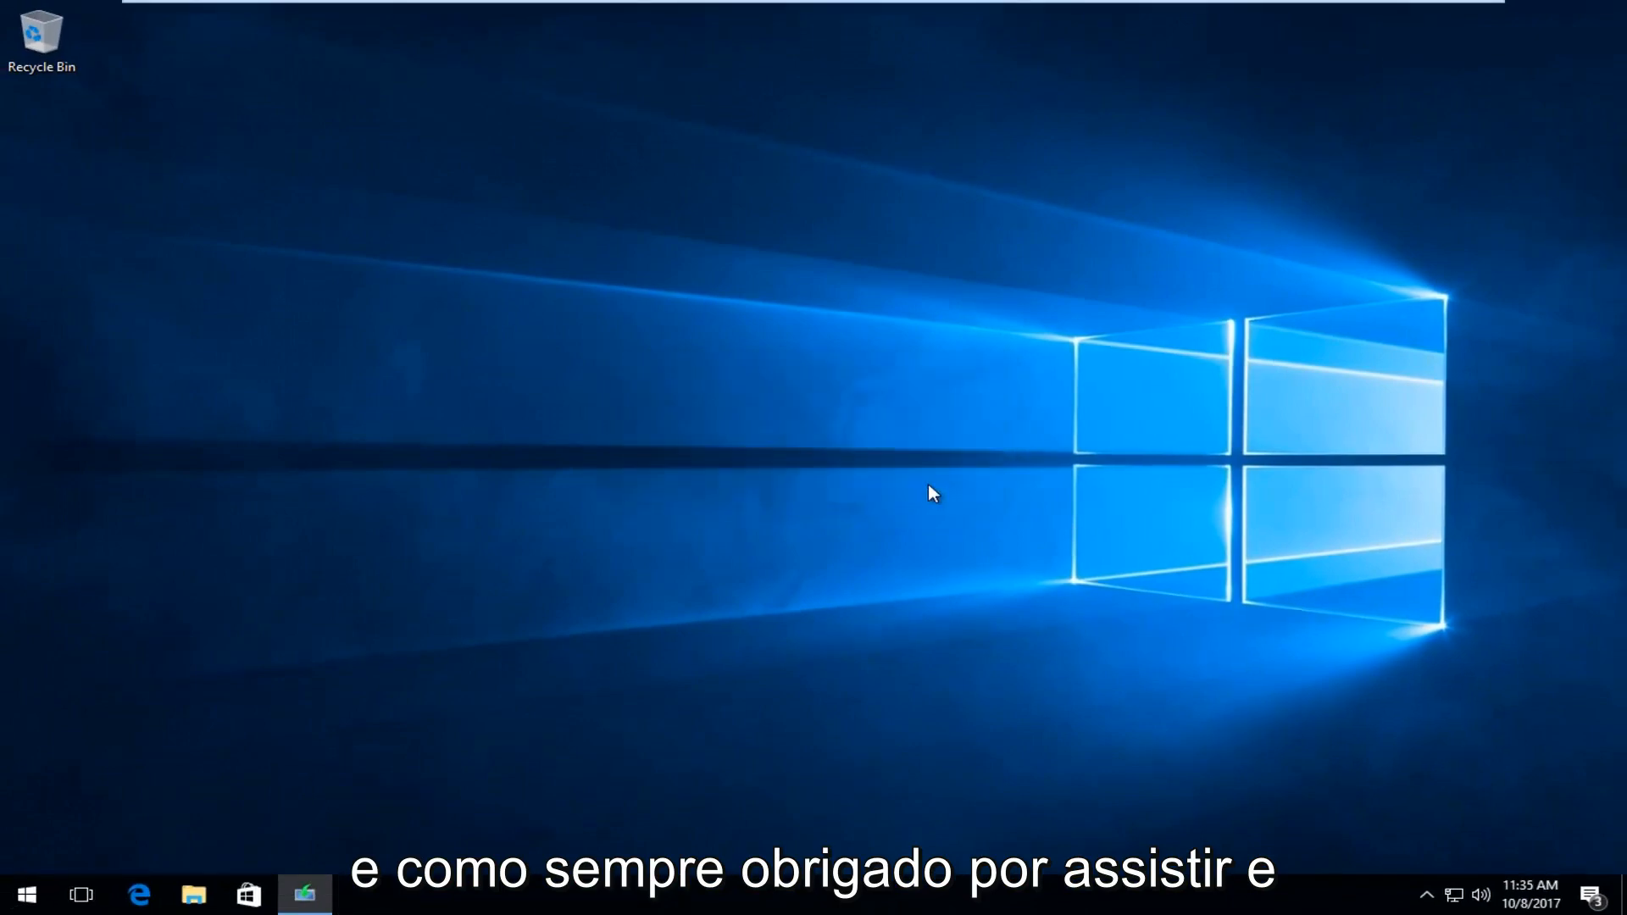